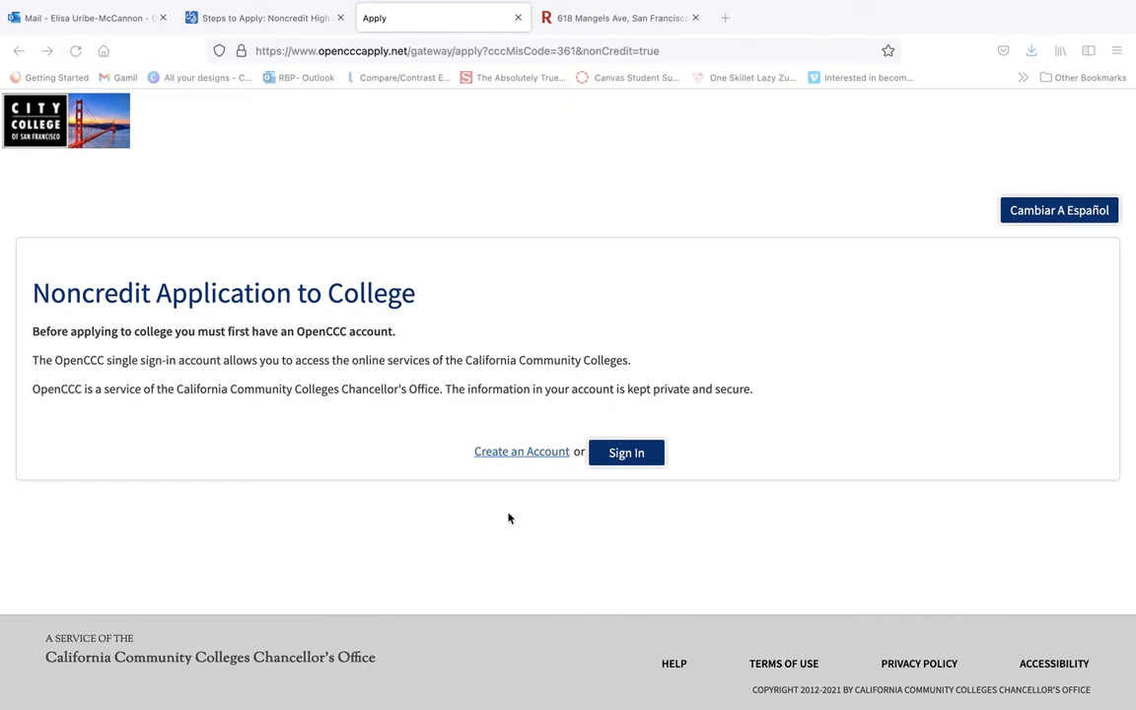
{"action": "mouse_move", "coordinate": [537, 516]}
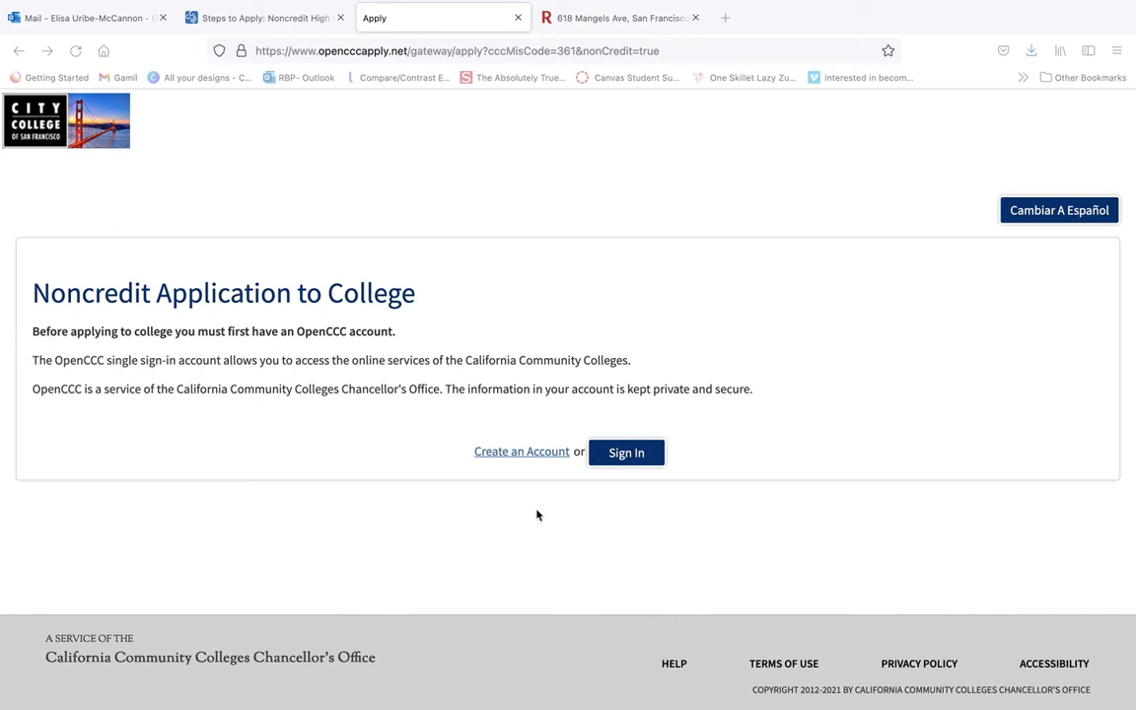
{"action": "mouse_move", "coordinate": [5, 296]}
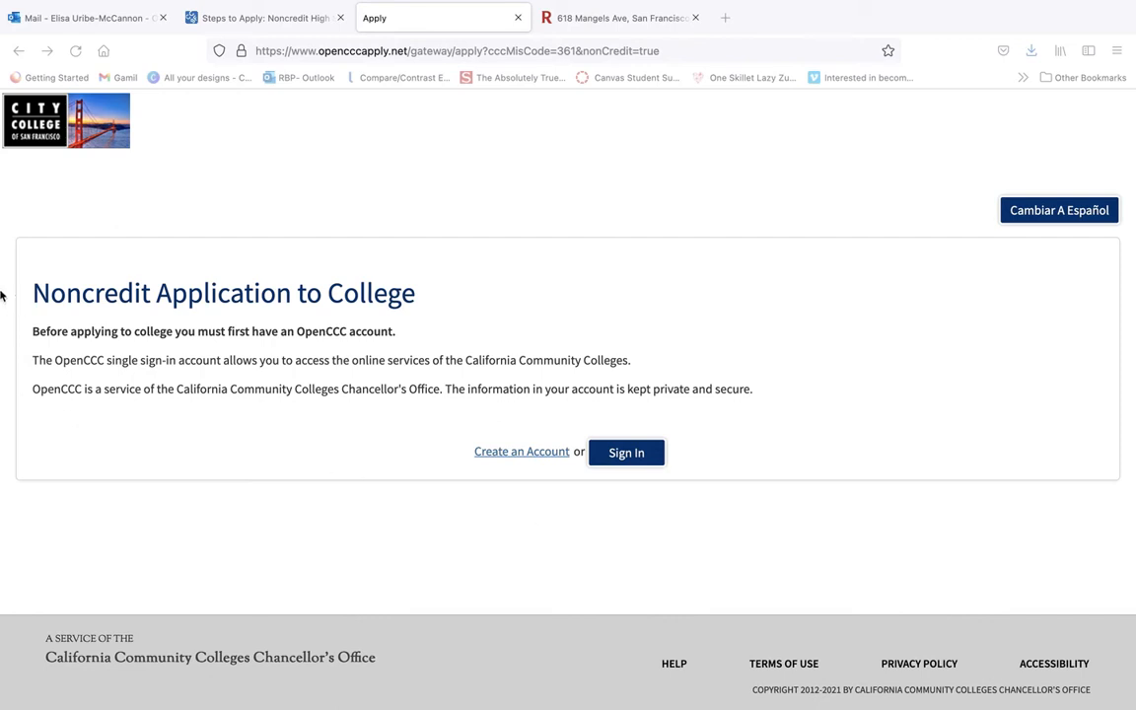
{"action": "mouse_move", "coordinate": [418, 525]}
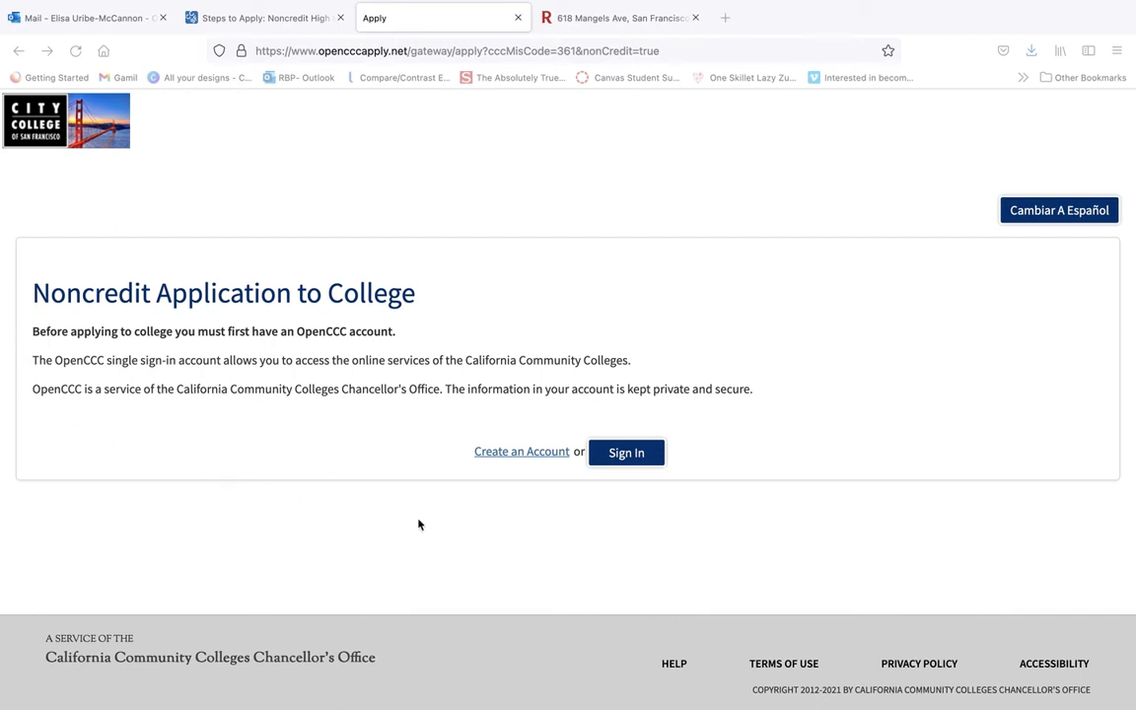
{"action": "mouse_move", "coordinate": [424, 516]}
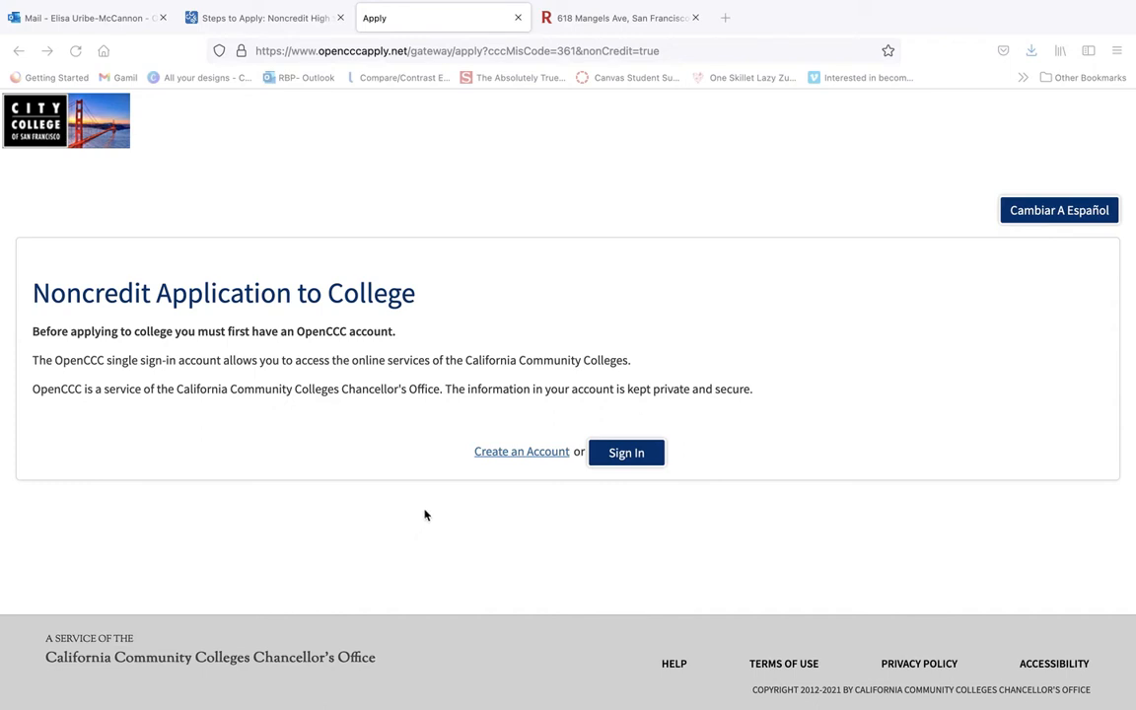
{"action": "mouse_move", "coordinate": [523, 459]}
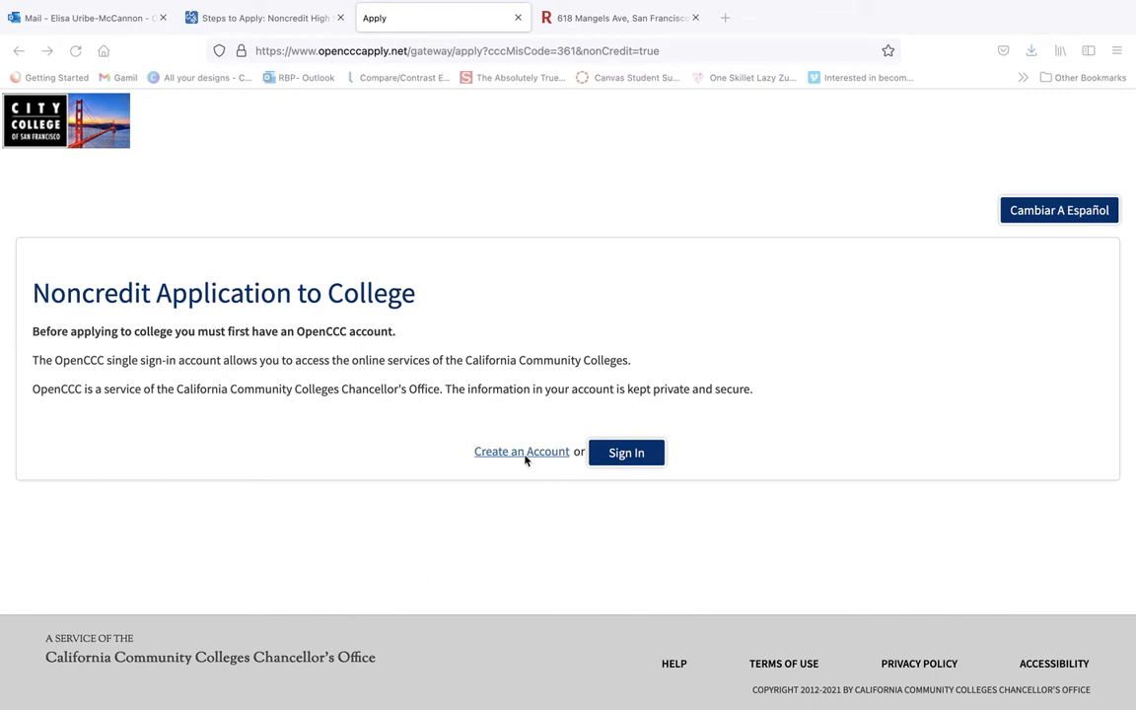
Step: Open the Create an Account link to reach the OpenCCC account introduction page
{"action": "left_click", "coordinate": [522, 451]}
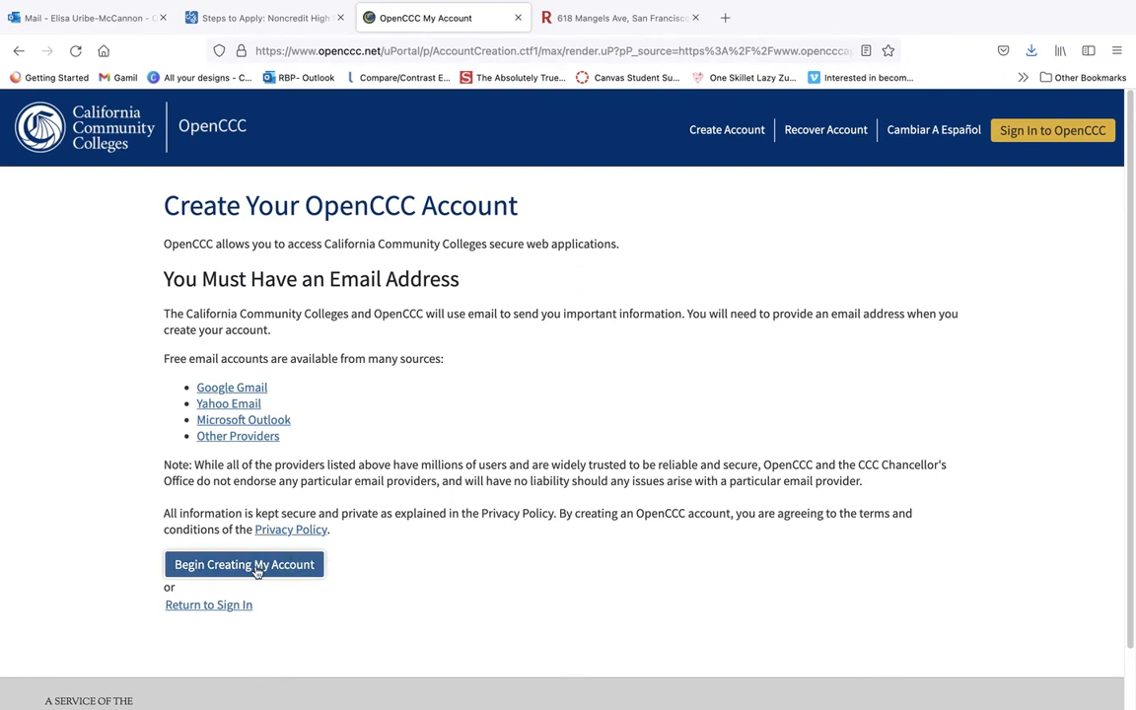
Step: Fill in legal name and birth date January 4, 2005, with no preferred name
{"action": "left_click", "coordinate": [244, 564]}
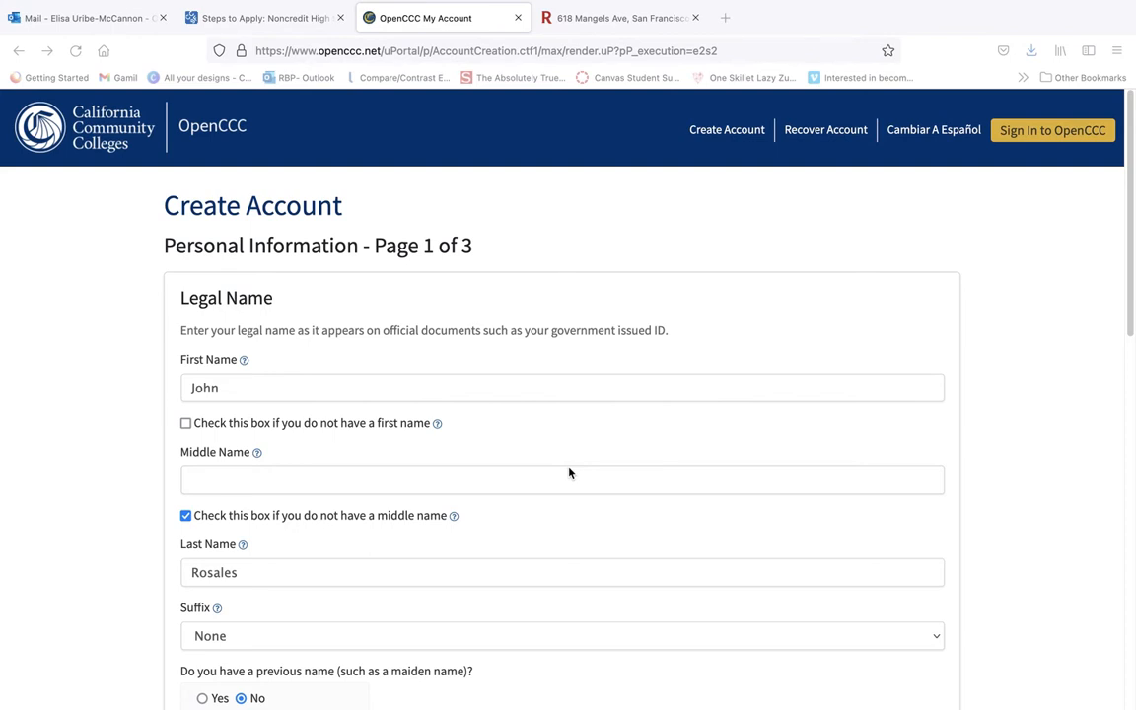
{"action": "mouse_move", "coordinate": [155, 470]}
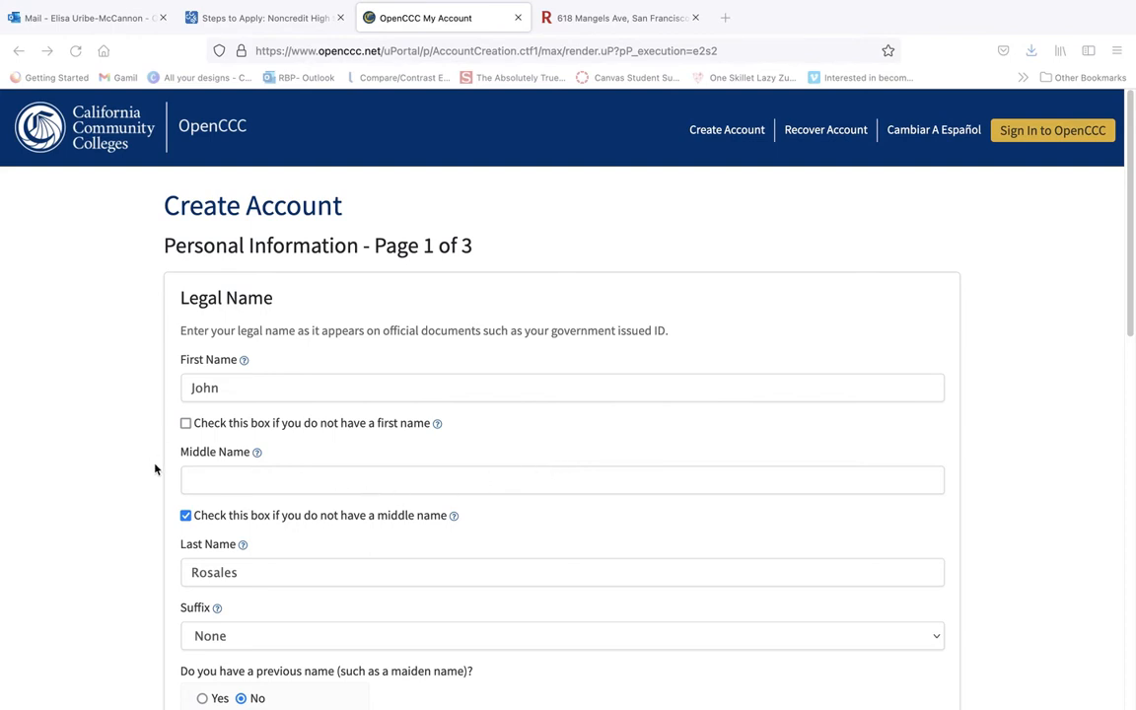
{"action": "mouse_move", "coordinate": [418, 532]}
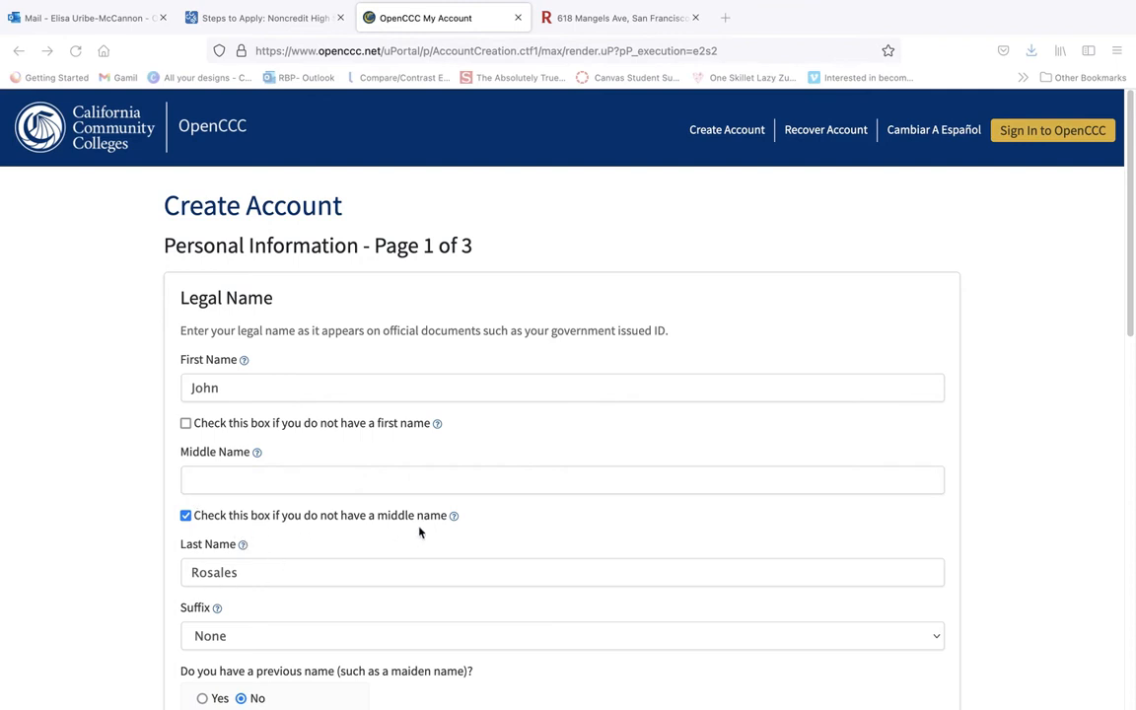
{"action": "mouse_move", "coordinate": [268, 479]}
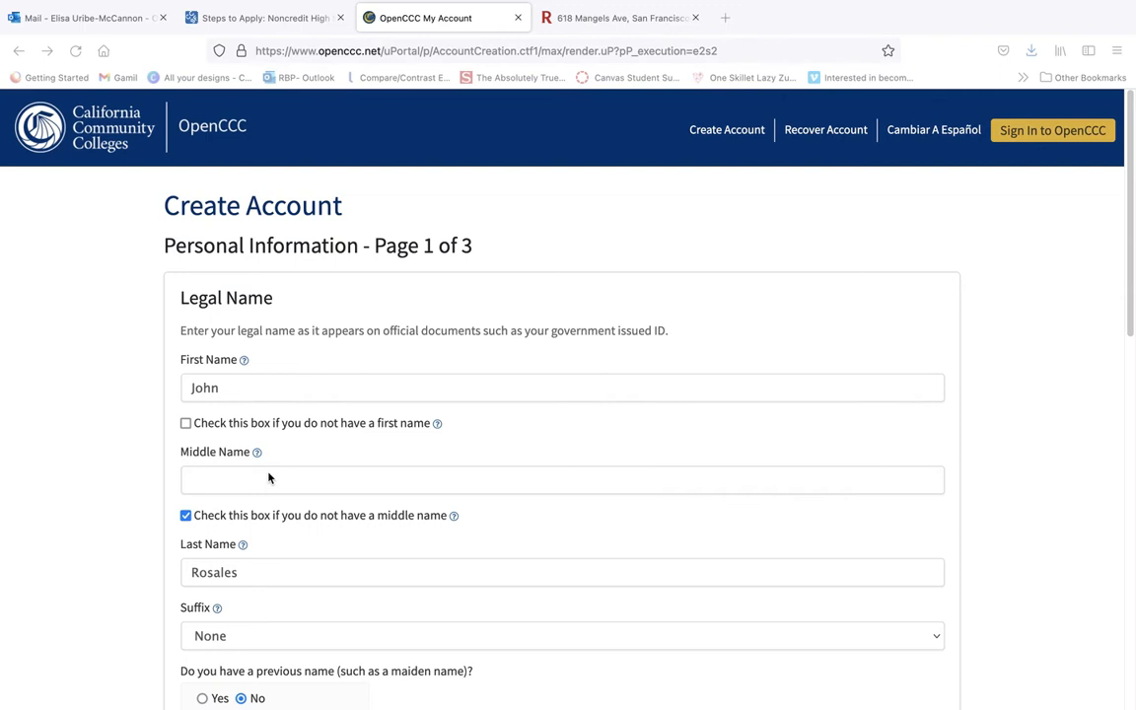
{"action": "scroll", "scroll_direction": "down", "scroll_amount": 3}
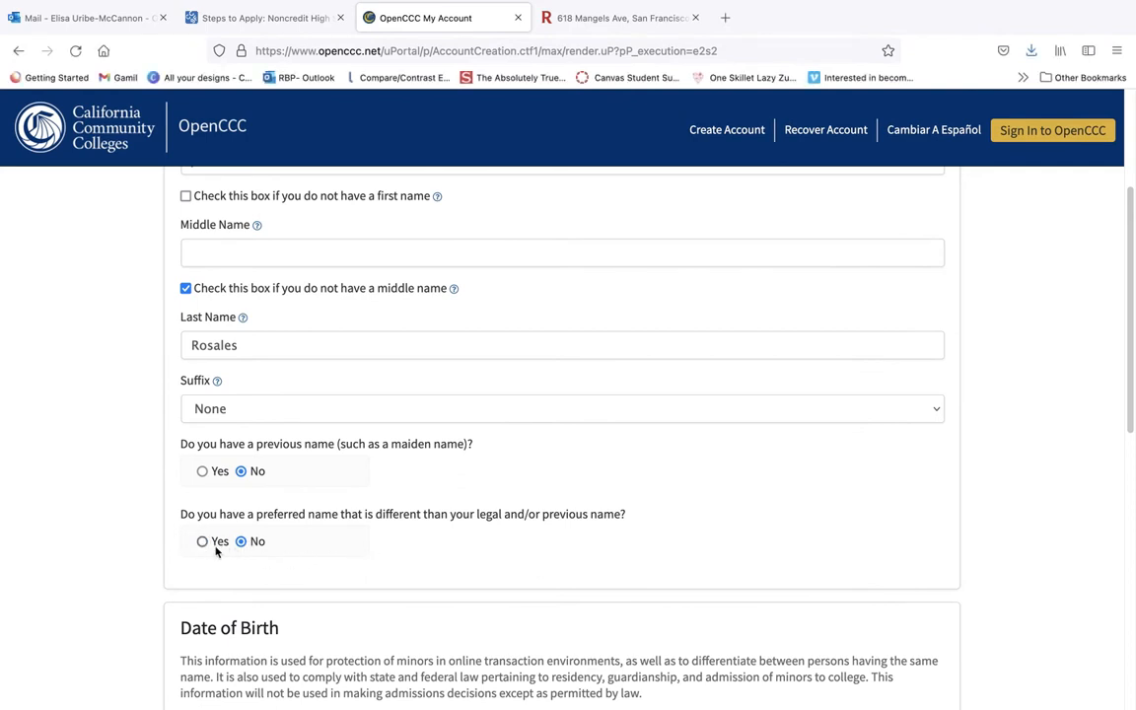
{"action": "left_click", "coordinate": [201, 541]}
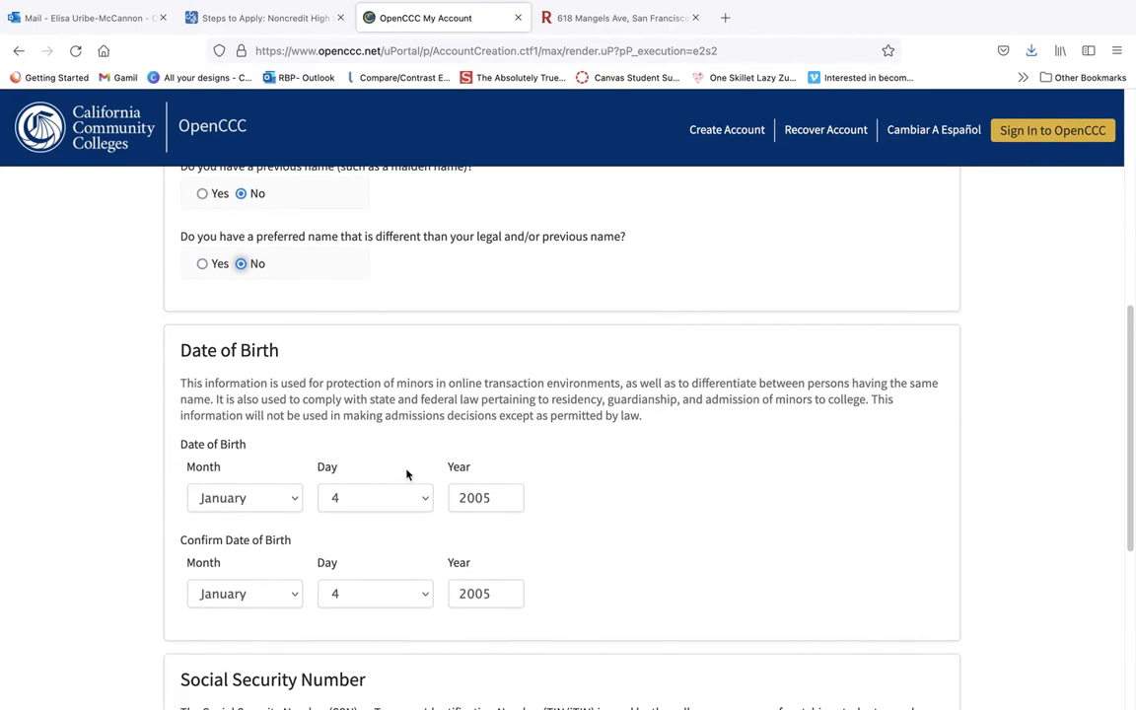
Step: Answer No for Social Security Number and tick the noncredit-student exception box
{"action": "scroll", "scroll_direction": "down", "scroll_amount": 3}
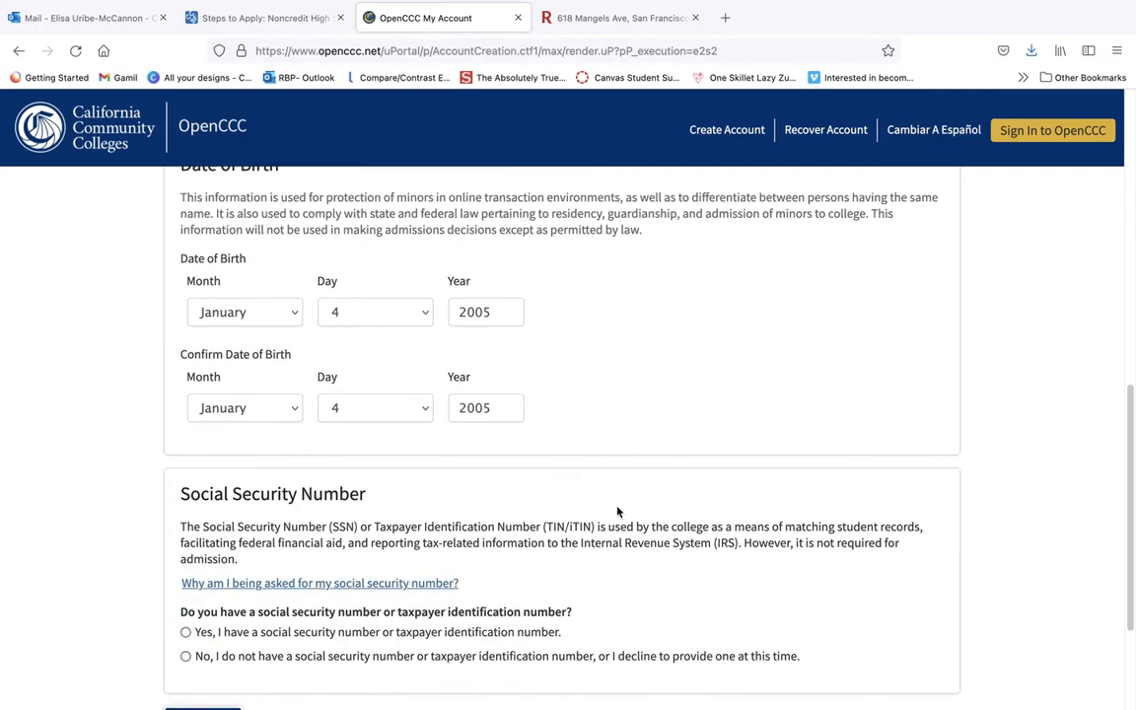
{"action": "scroll", "scroll_direction": "down", "scroll_amount": 3}
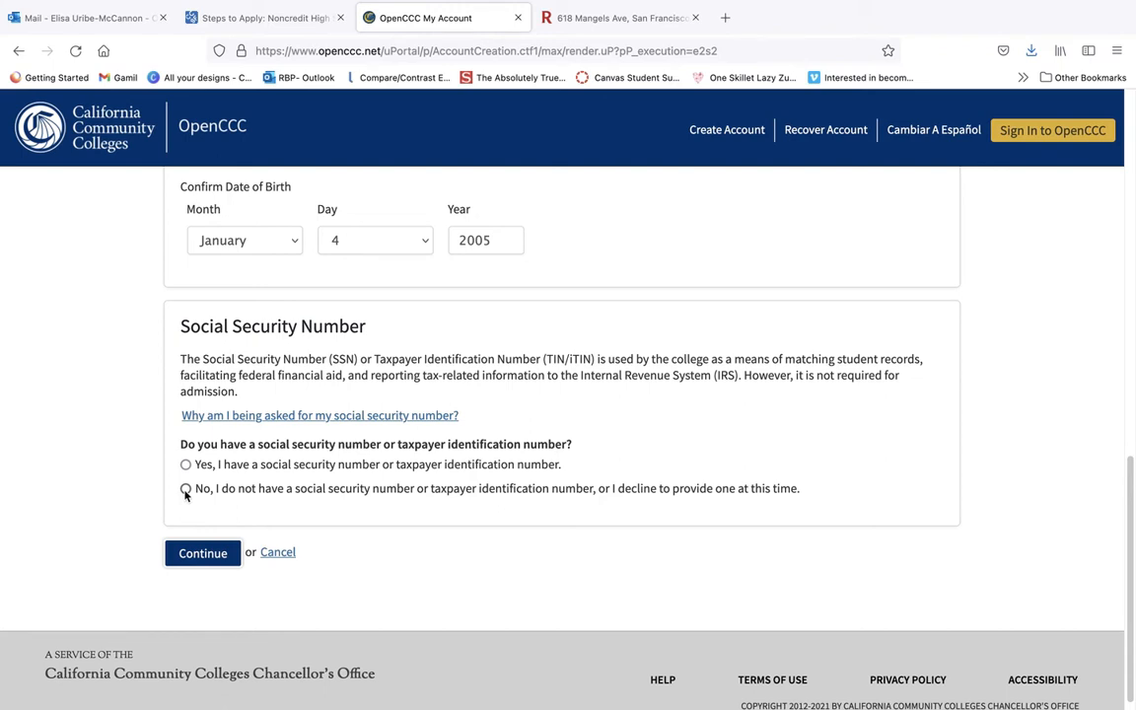
{"action": "left_click", "coordinate": [184, 488]}
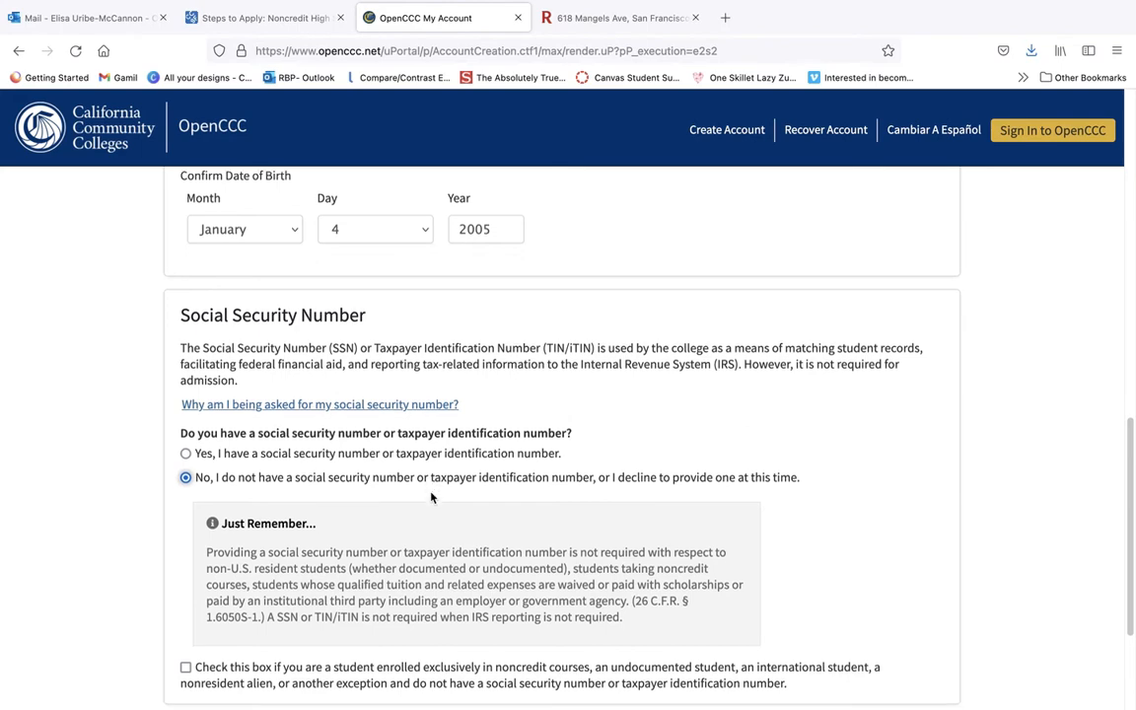
{"action": "scroll", "scroll_direction": "down", "scroll_amount": 3}
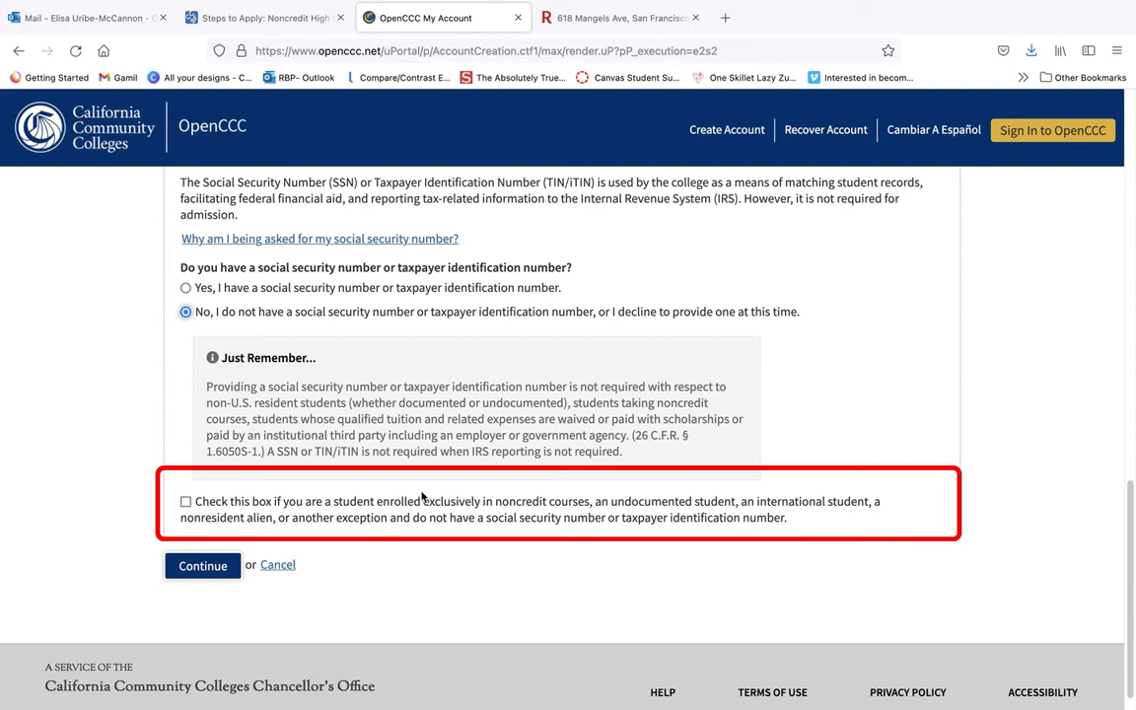
{"action": "left_click", "coordinate": [186, 502]}
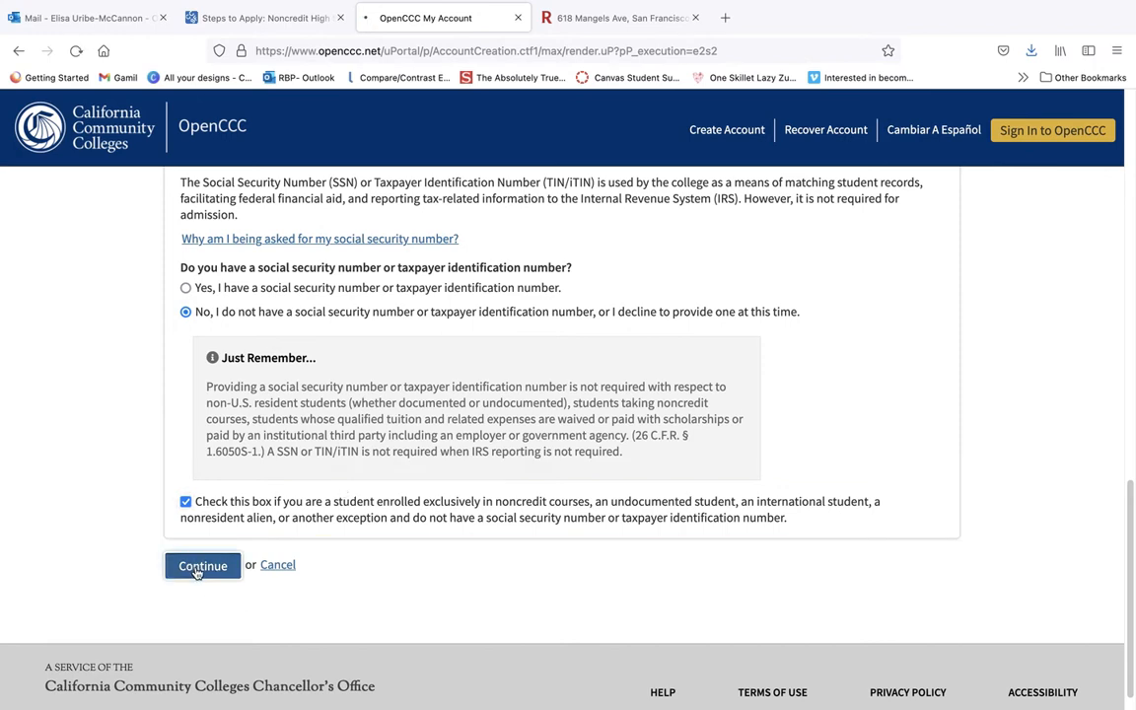
Step: Go to page 2 and enter email, phone with text consent, and San Francisco address
{"action": "left_click", "coordinate": [202, 565]}
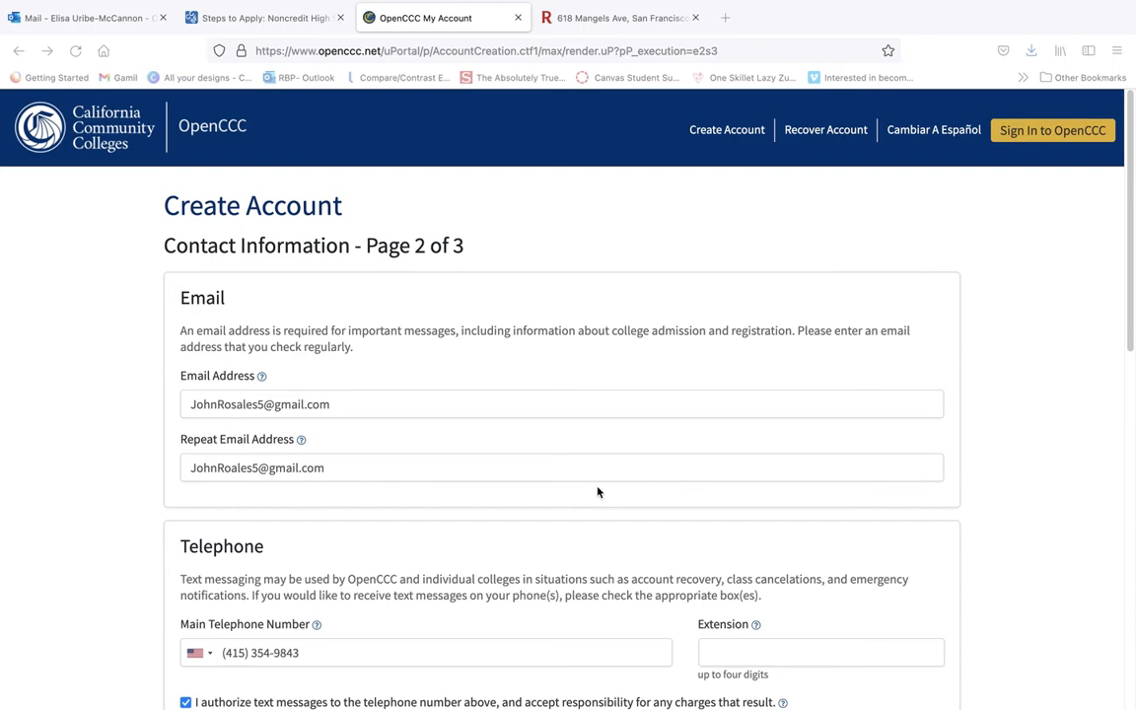
{"action": "scroll", "scroll_direction": "down", "scroll_amount": 3}
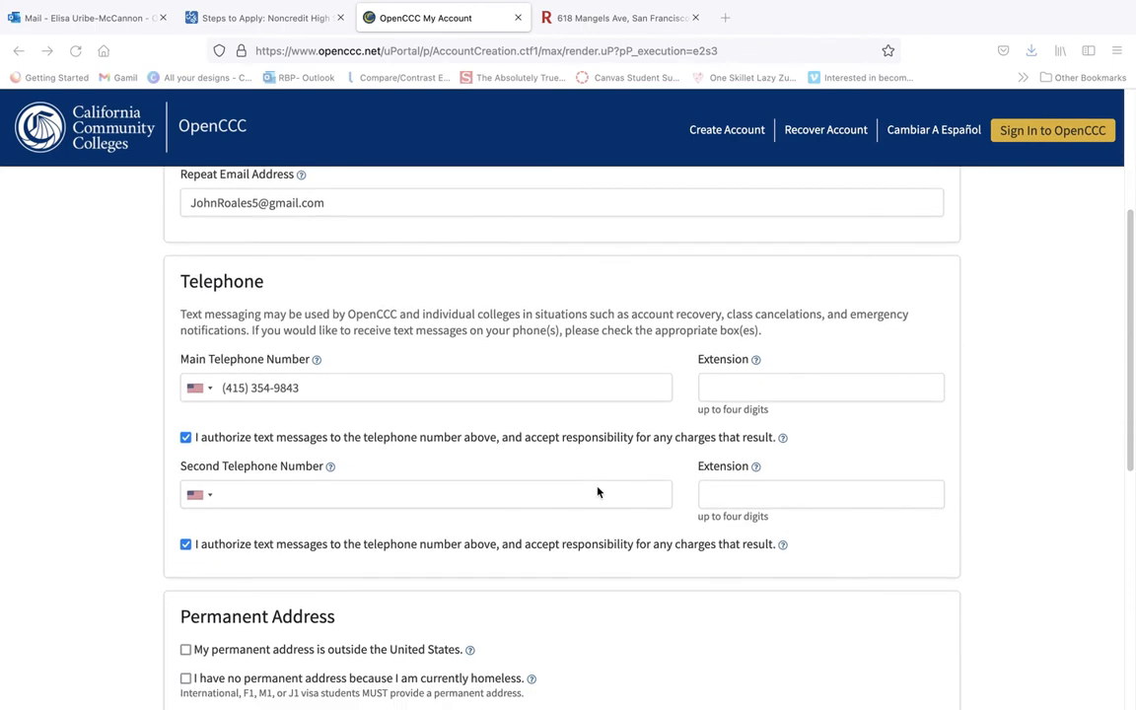
{"action": "scroll", "scroll_direction": "down", "scroll_amount": 3}
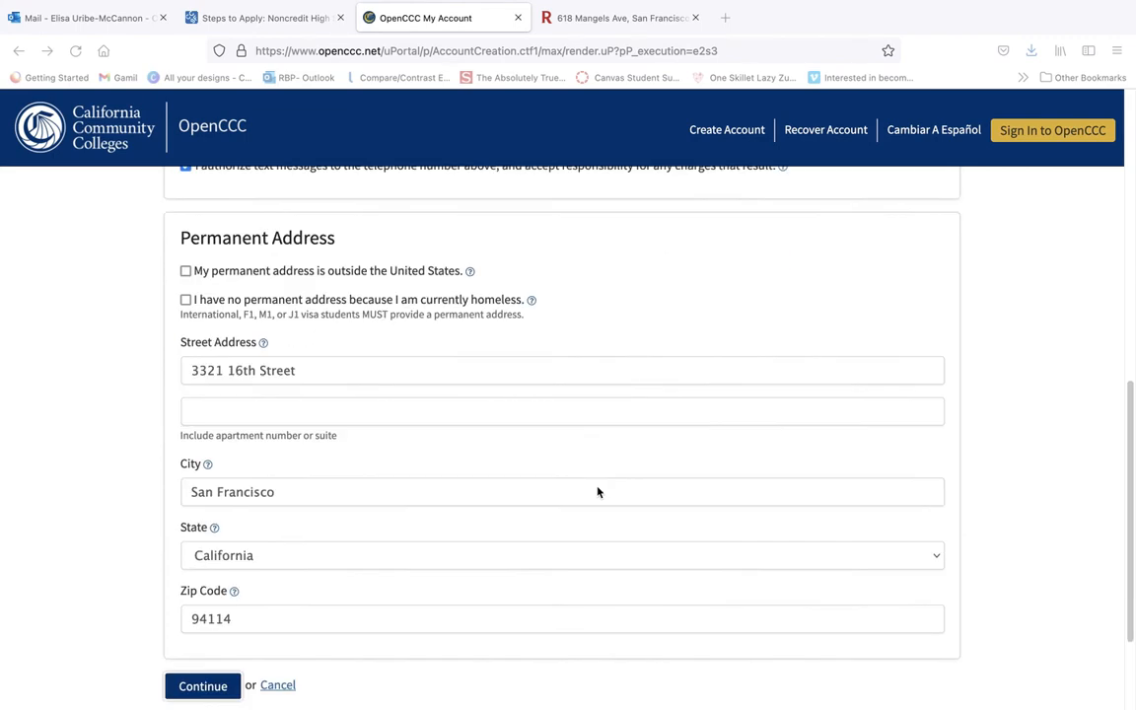
{"action": "scroll", "scroll_direction": "down", "scroll_amount": 3}
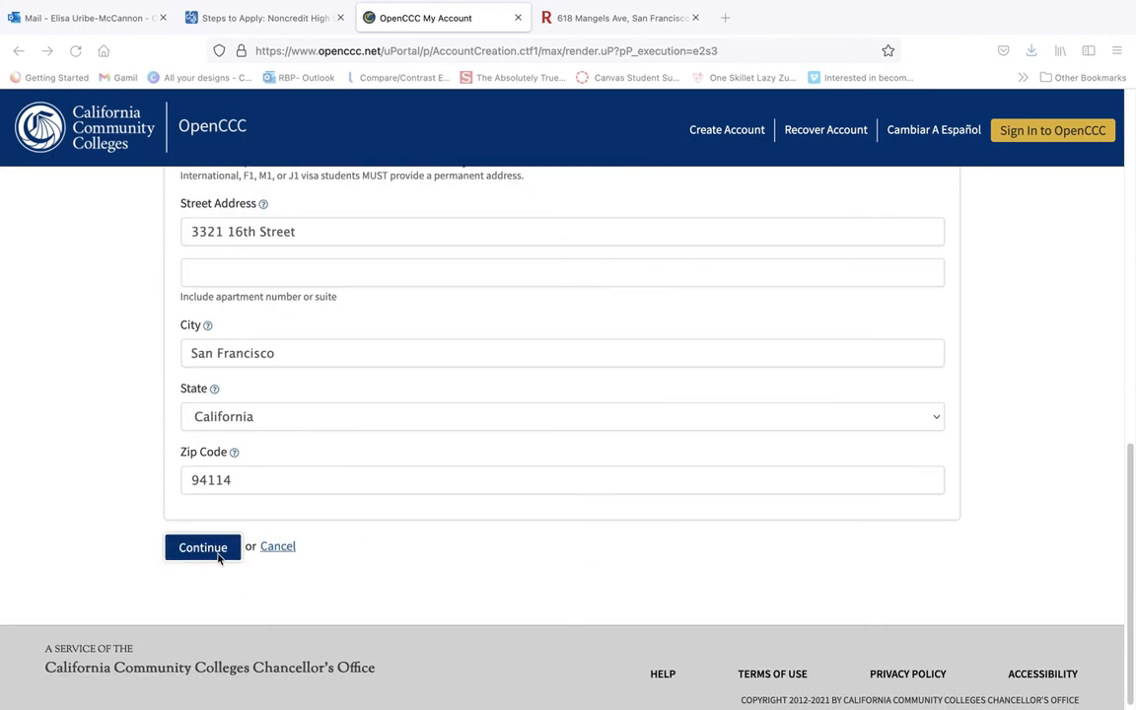
Step: Go to page 3 and enter username, password, PIN and security questions
{"action": "left_click", "coordinate": [203, 547]}
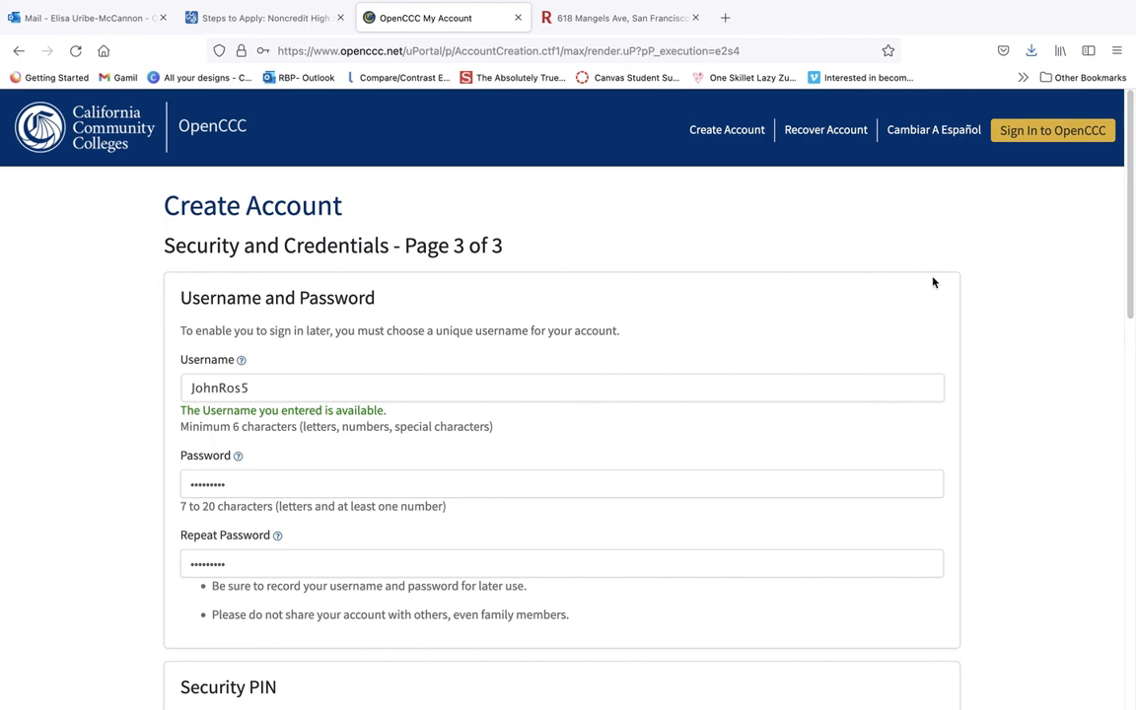
{"action": "scroll", "scroll_direction": "down", "scroll_amount": 3}
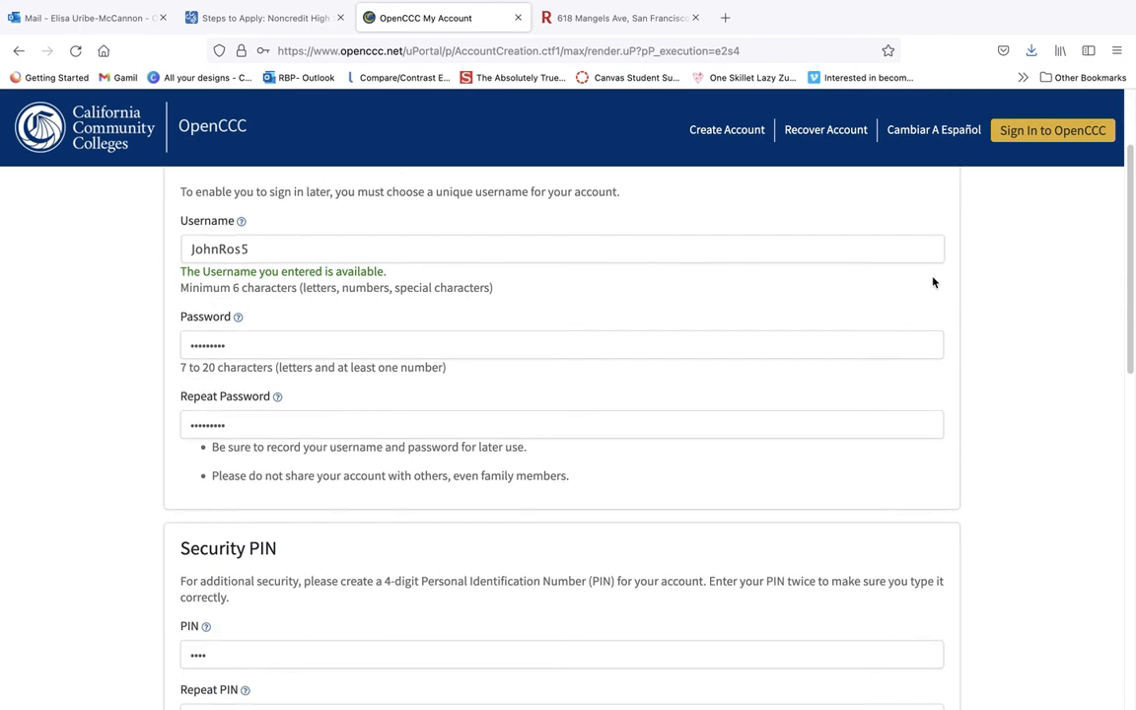
{"action": "scroll", "scroll_direction": "down", "scroll_amount": 3}
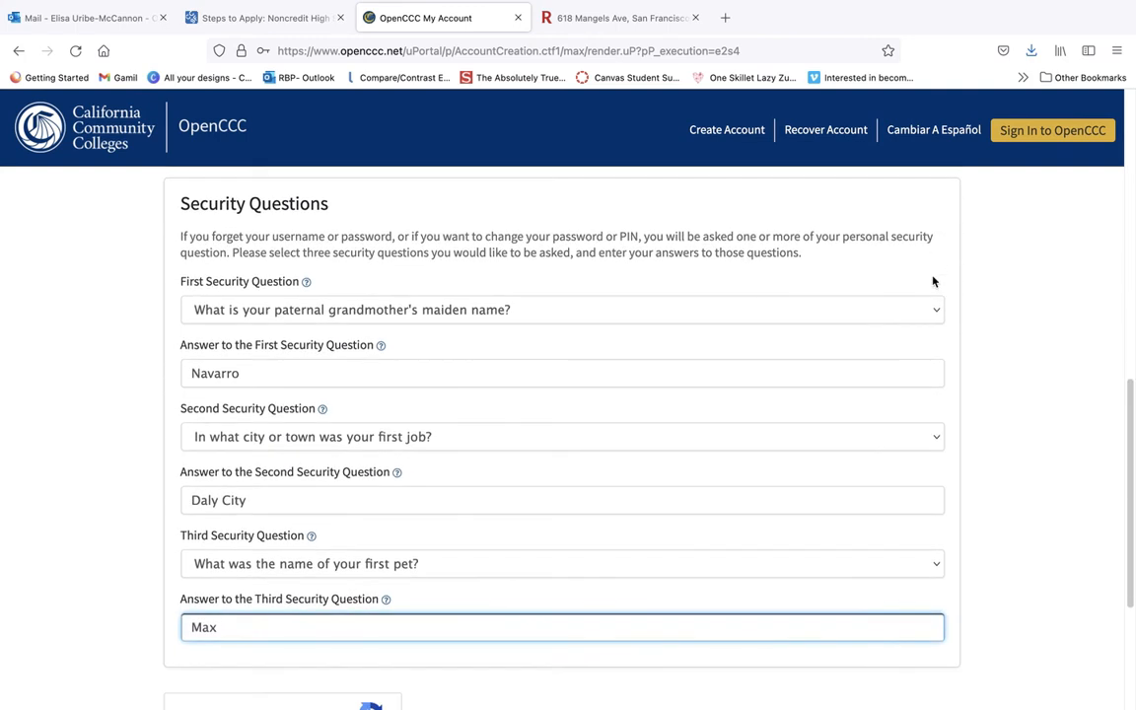
{"action": "scroll", "scroll_direction": "down", "scroll_amount": 3}
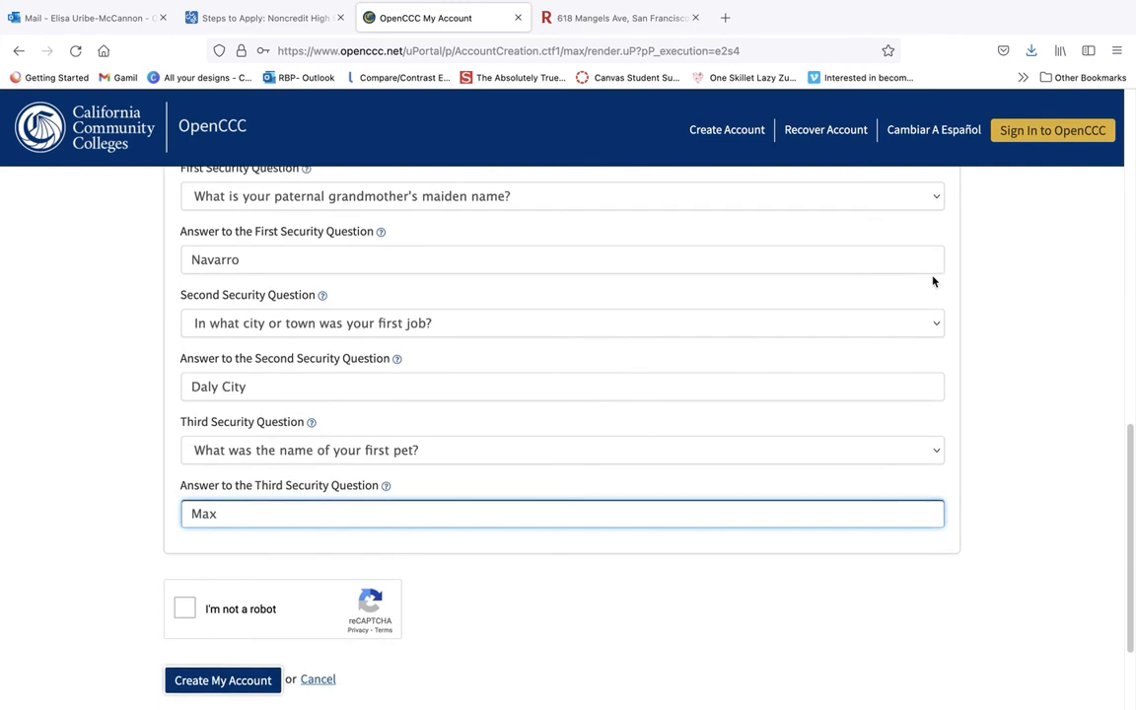
Step: Pass the I'm not a robot check and submit Create My Account
{"action": "scroll", "scroll_direction": "down", "scroll_amount": 3}
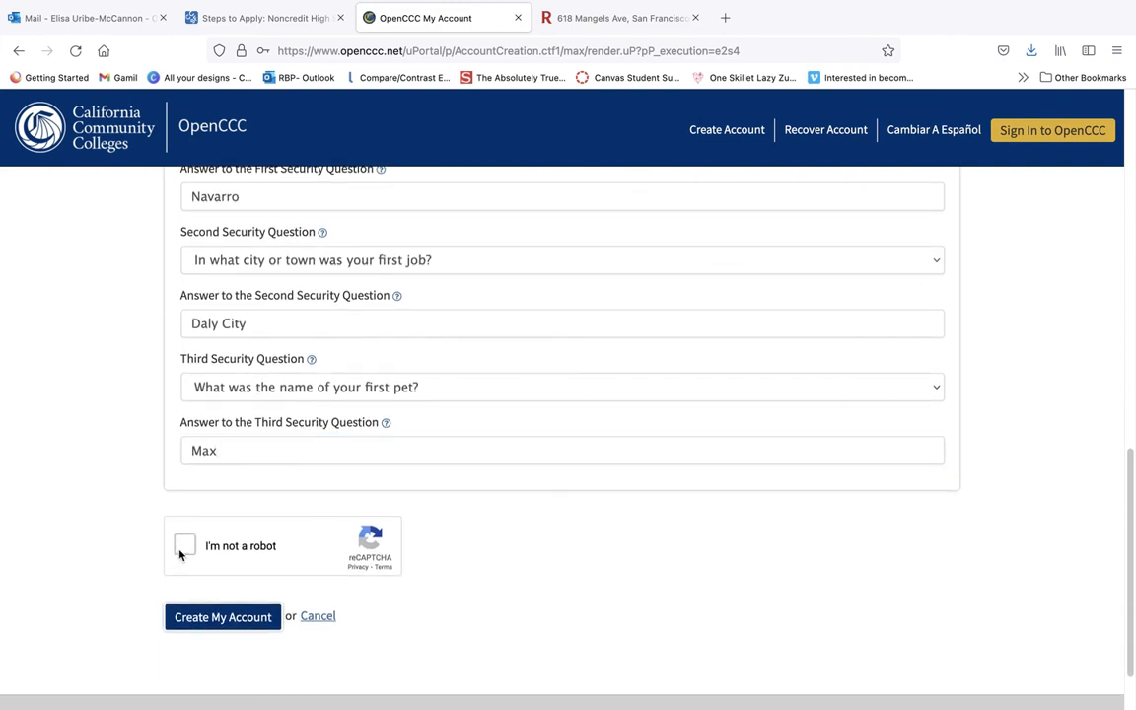
{"action": "left_click", "coordinate": [184, 546]}
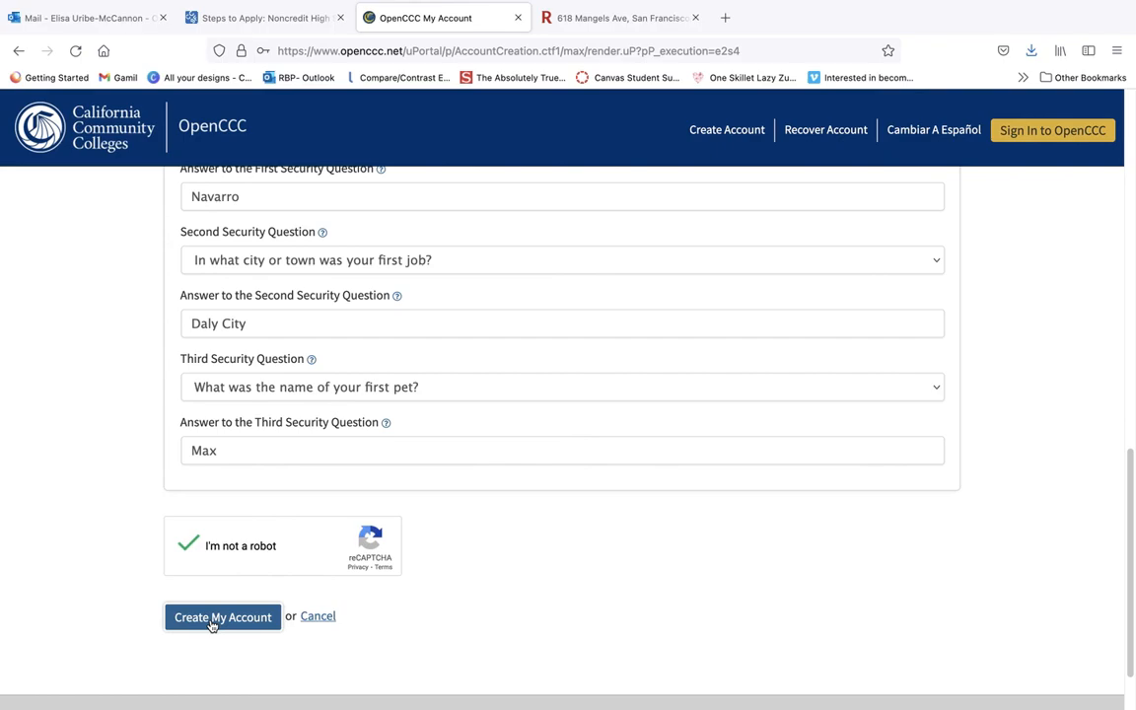
{"action": "left_click", "coordinate": [222, 616]}
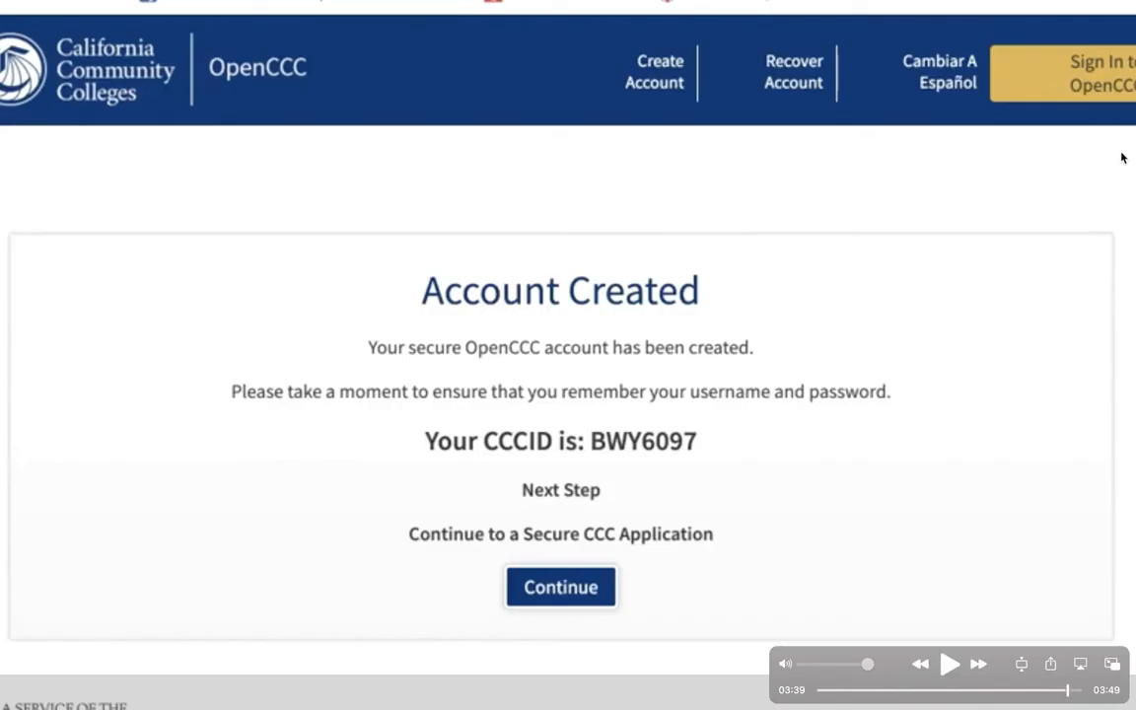